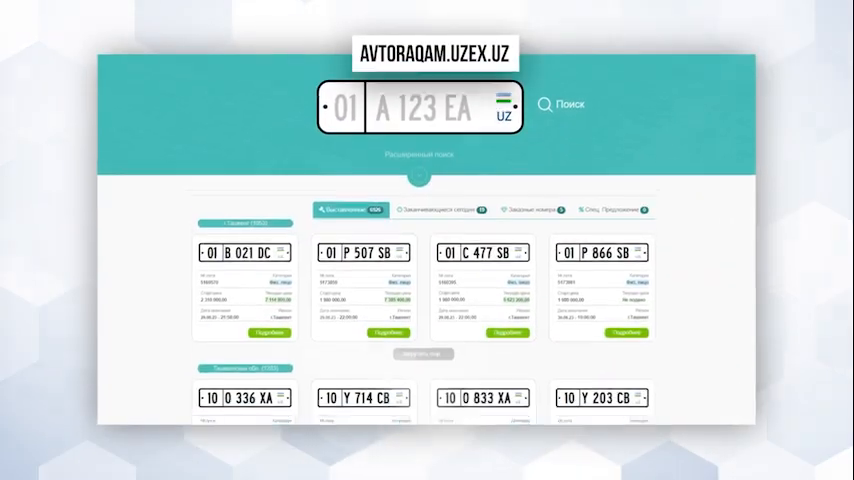
{"action": "scroll", "scroll_direction": "down", "scroll_amount": 3}
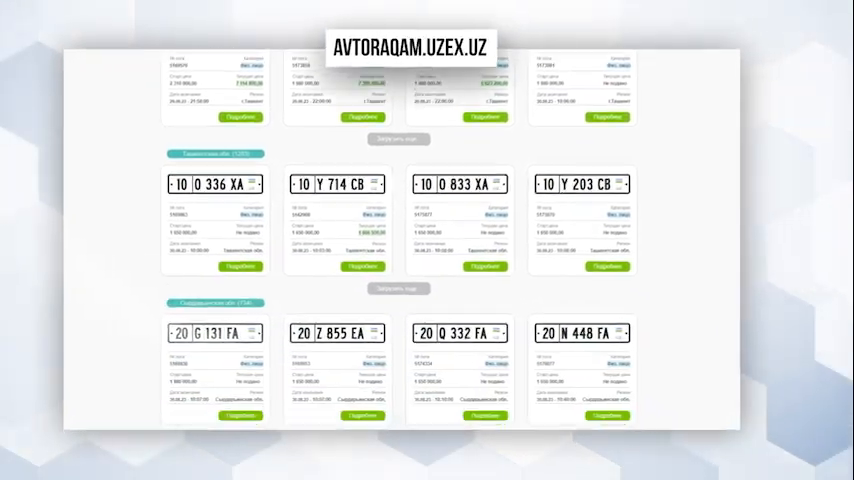